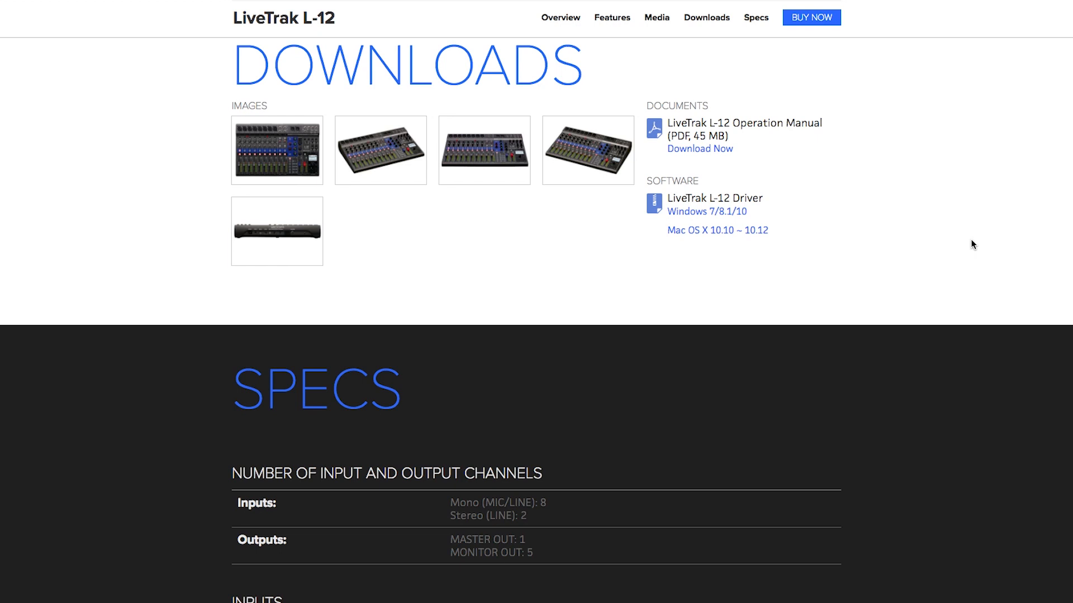
mouse_move(742, 235)
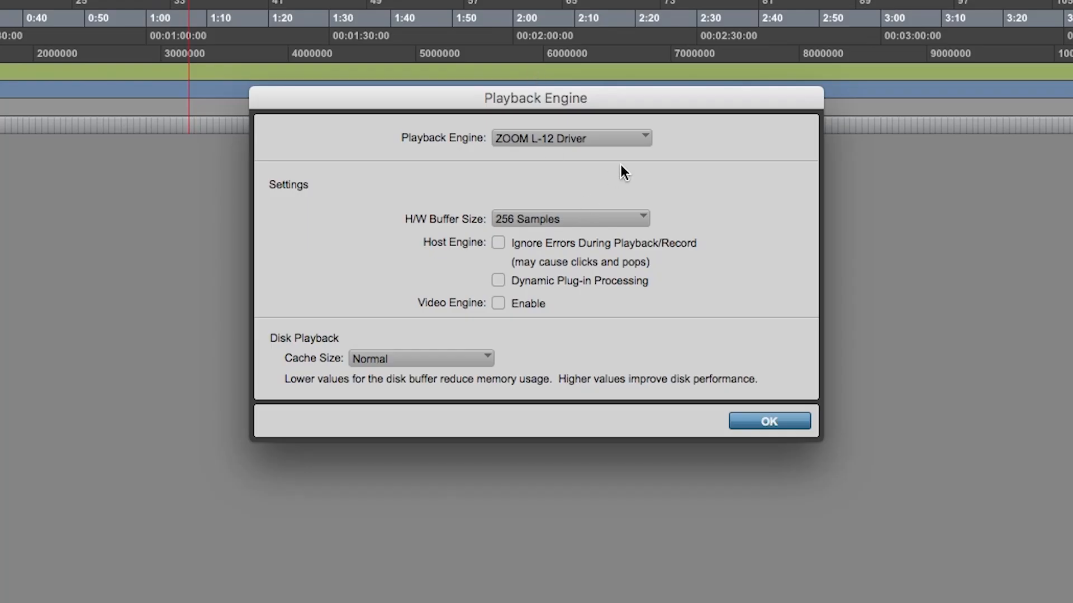
Confirm ZOOM L-12 Driver as the session's playback engine.
click(571, 138)
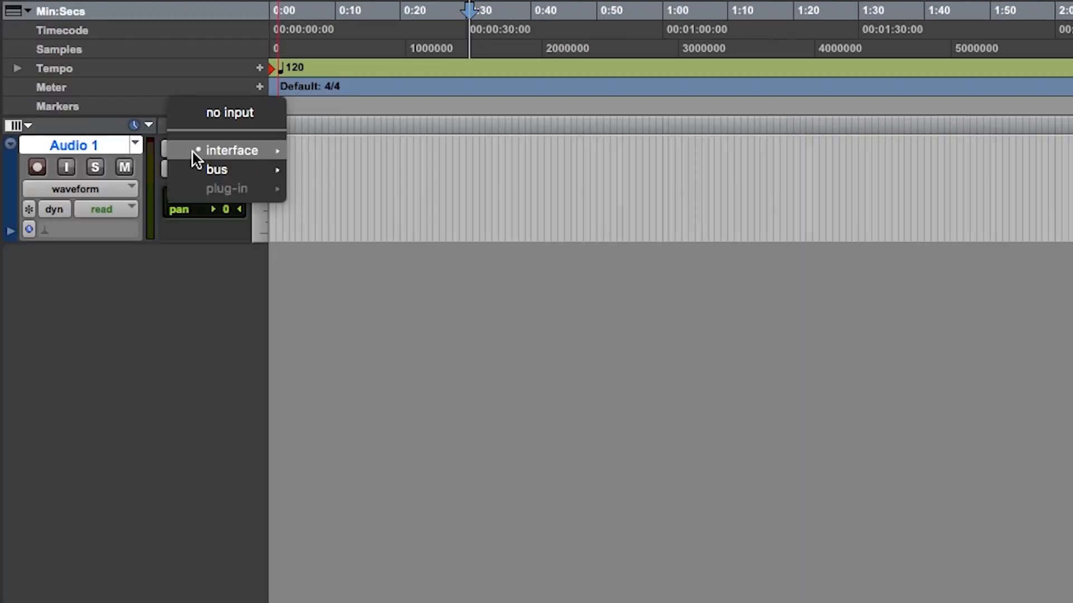
mouse_move(232, 149)
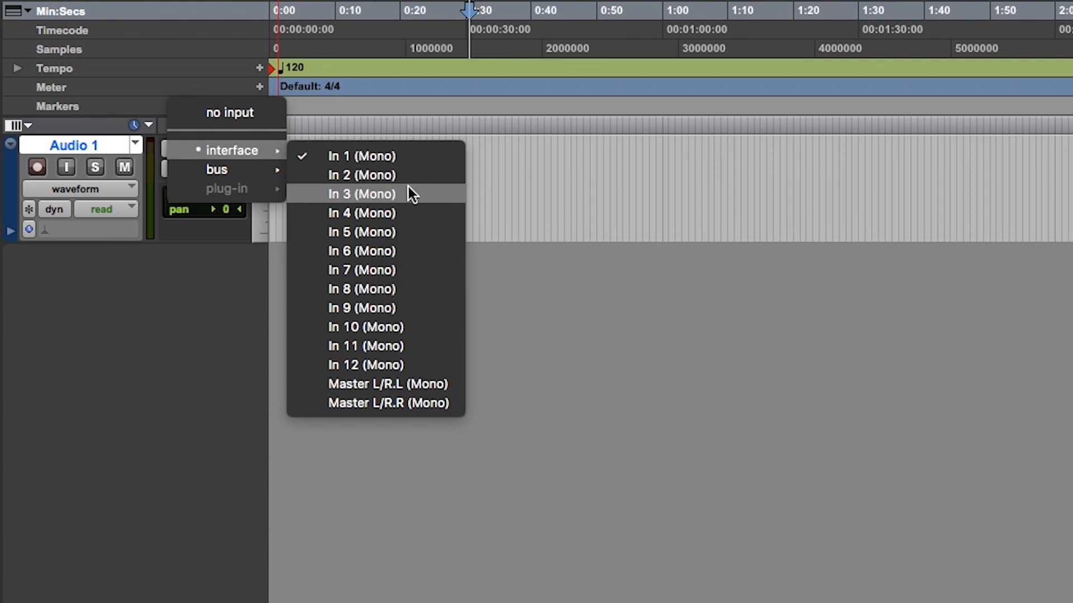
mouse_move(414, 353)
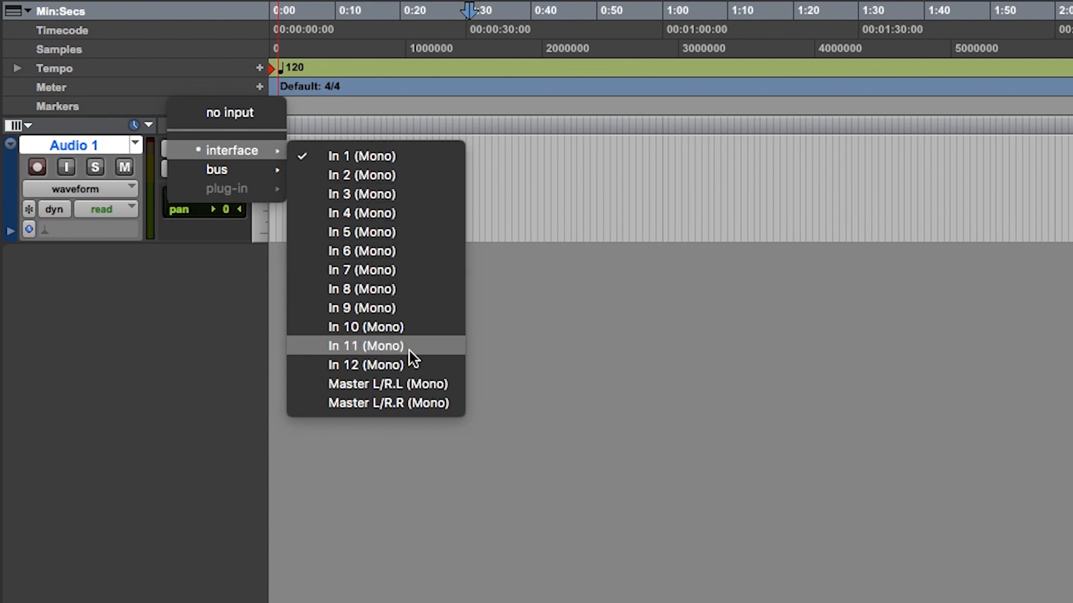
click(361, 155)
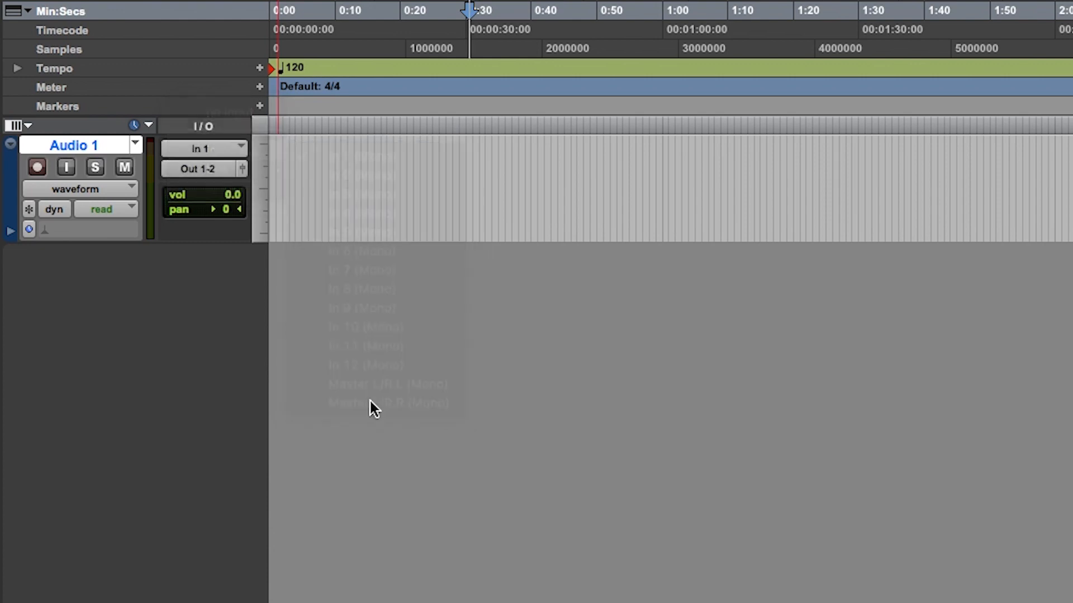
click(226, 171)
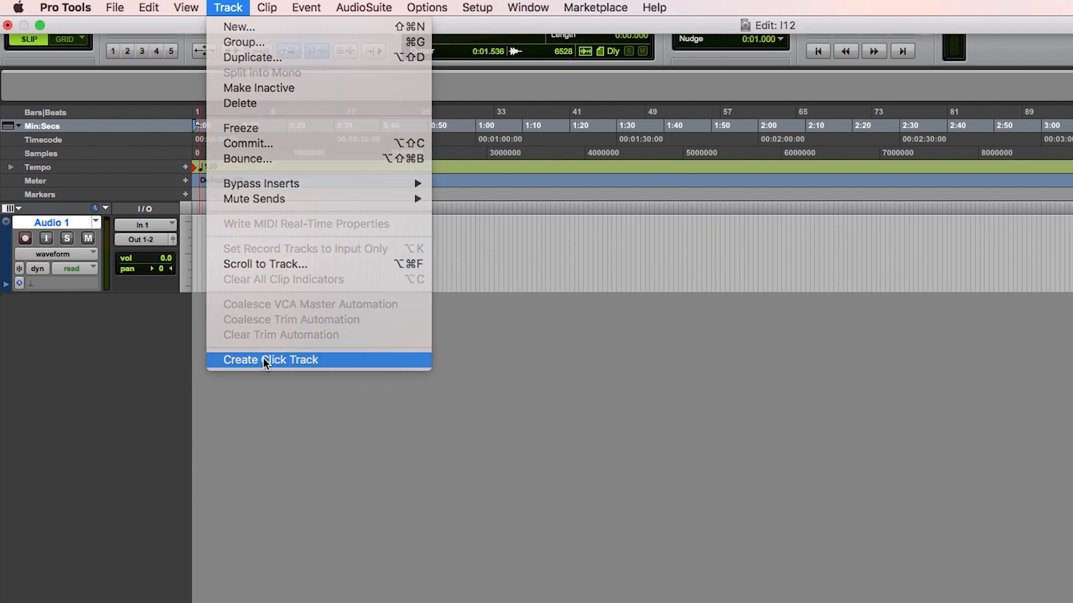
Create a Click track below Audio 1 via the Track menu.
click(270, 360)
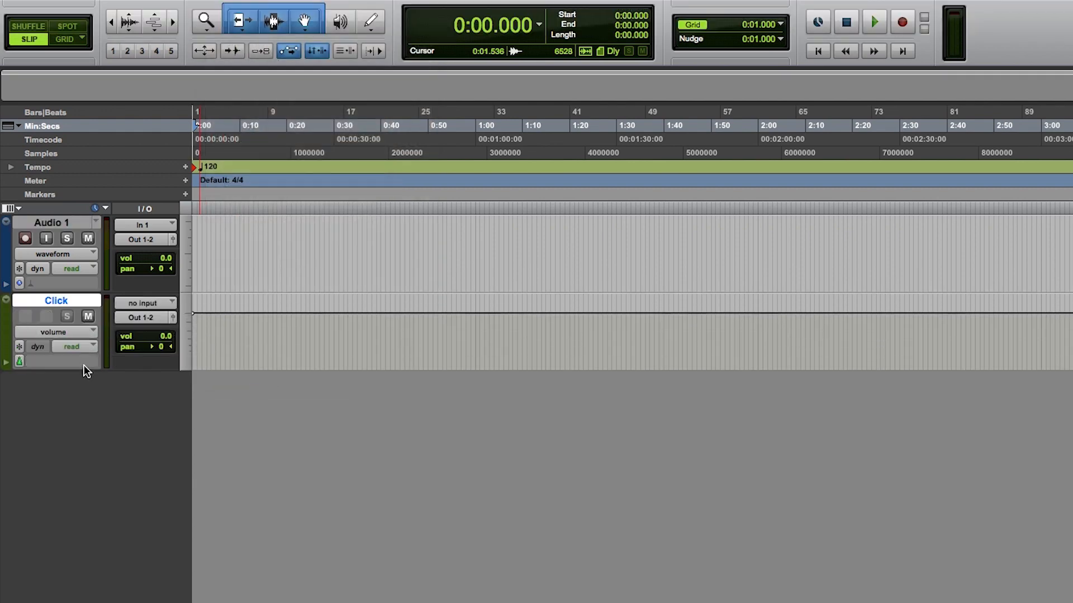
mouse_move(122, 388)
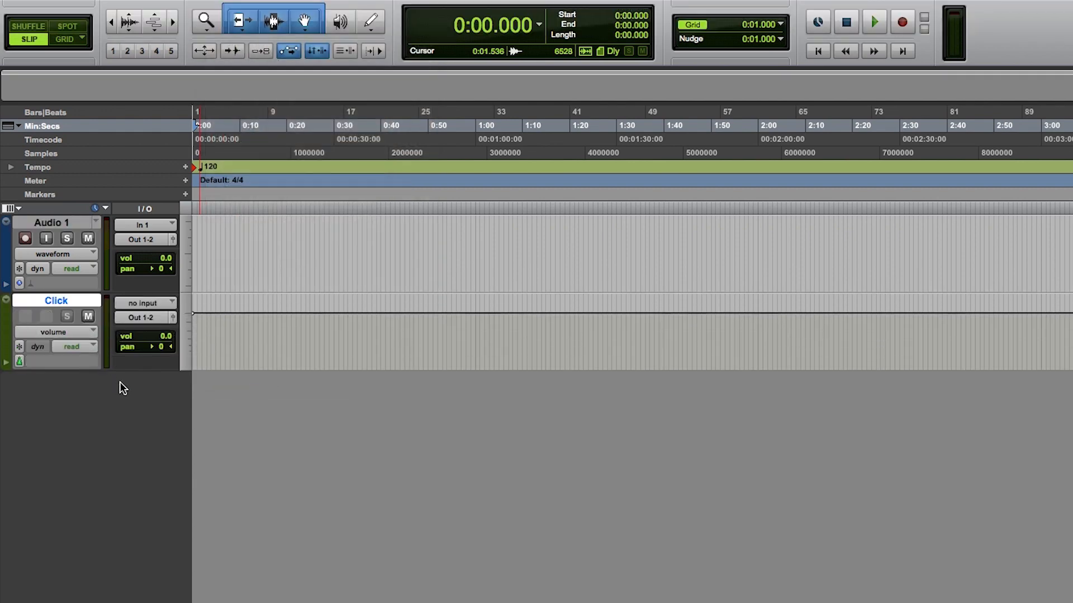